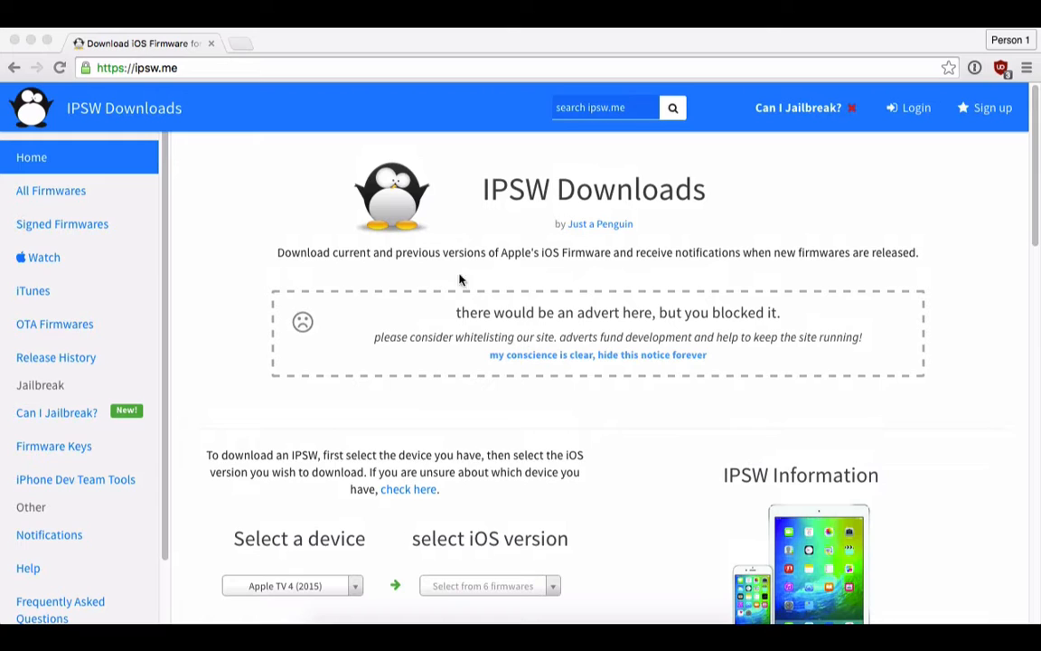
# - Select Apple TV 4 (2015) as the device on ipsw.me to list its firmware versions
pyautogui.click(140, 67)
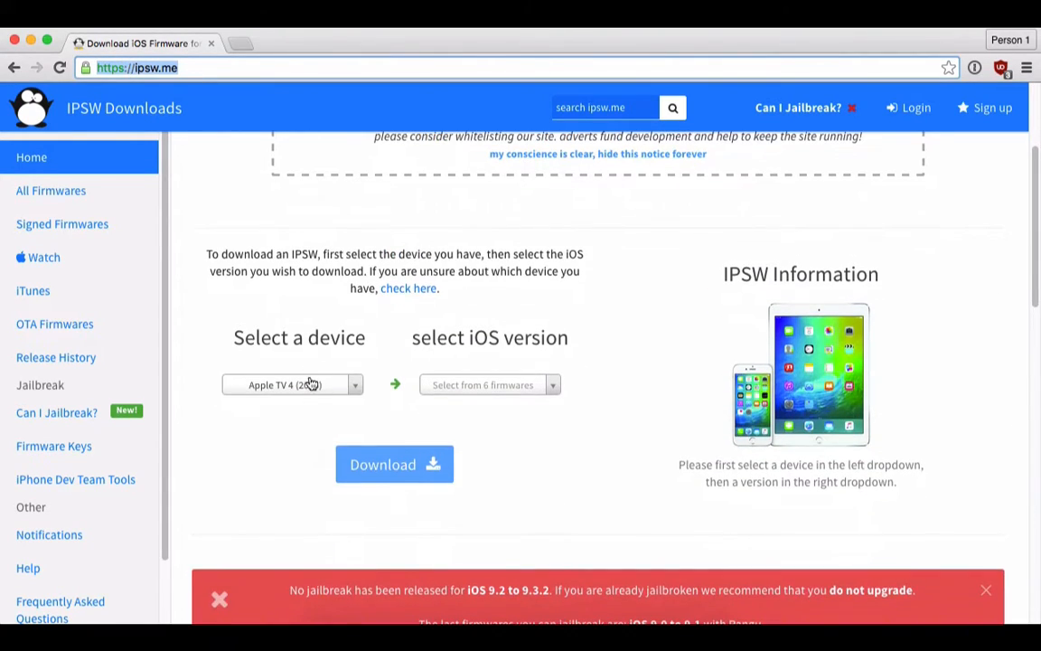
pyautogui.click(291, 384)
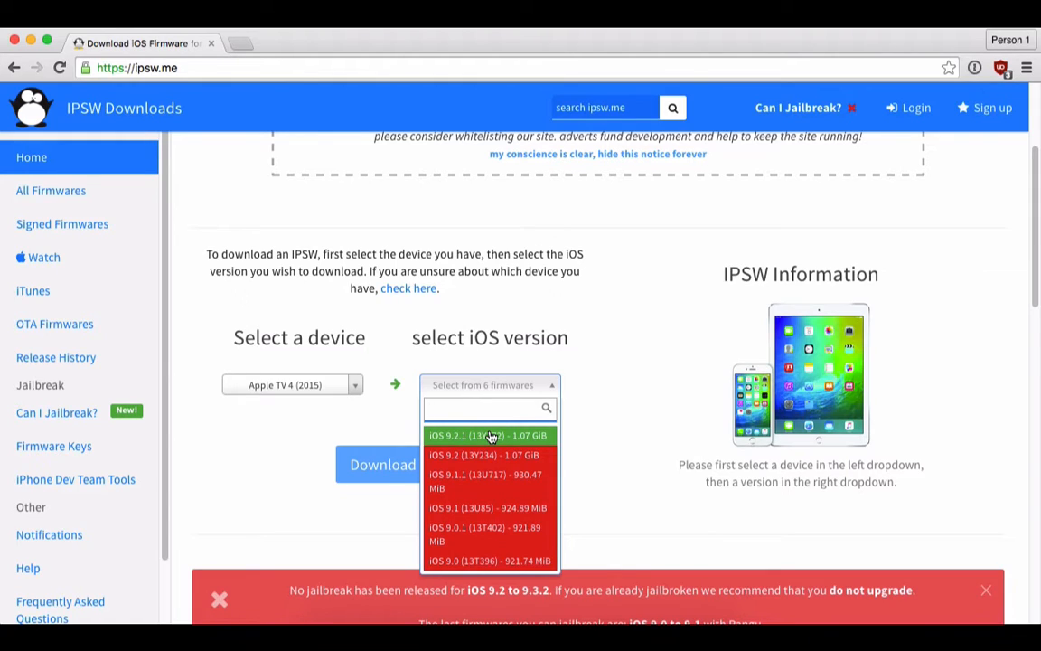
pyautogui.moveTo(568, 440)
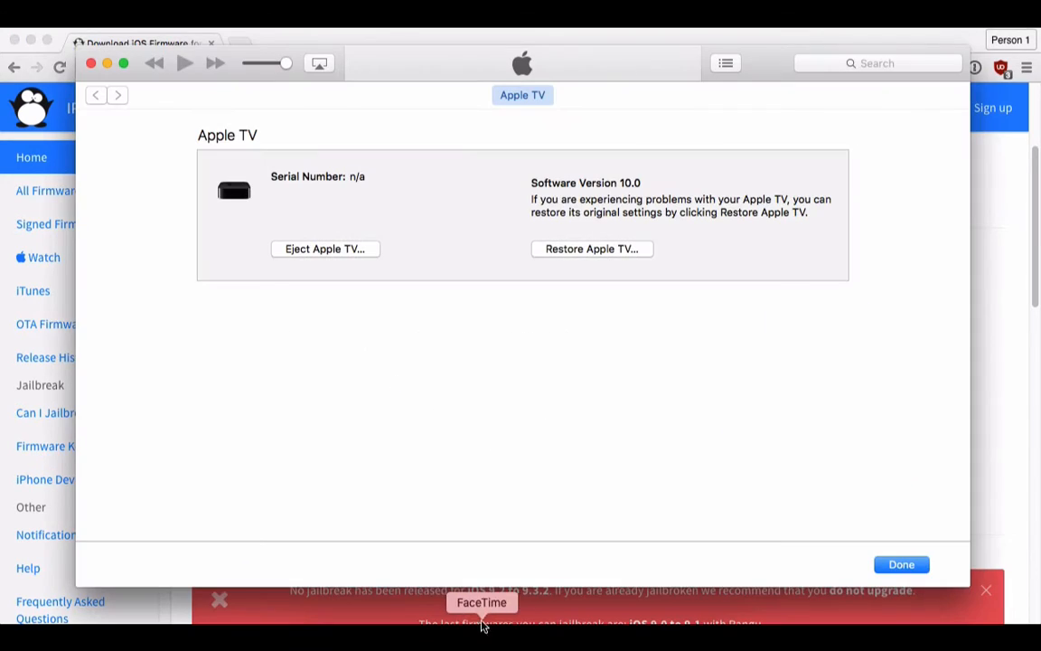
pyautogui.moveTo(578, 199)
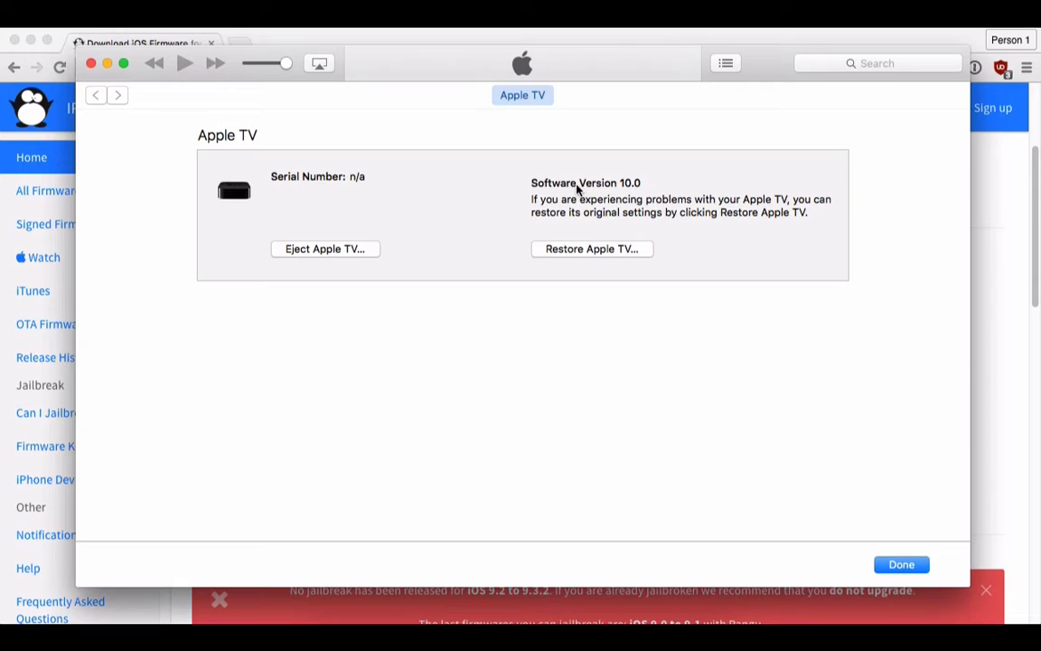
pyautogui.moveTo(680, 81)
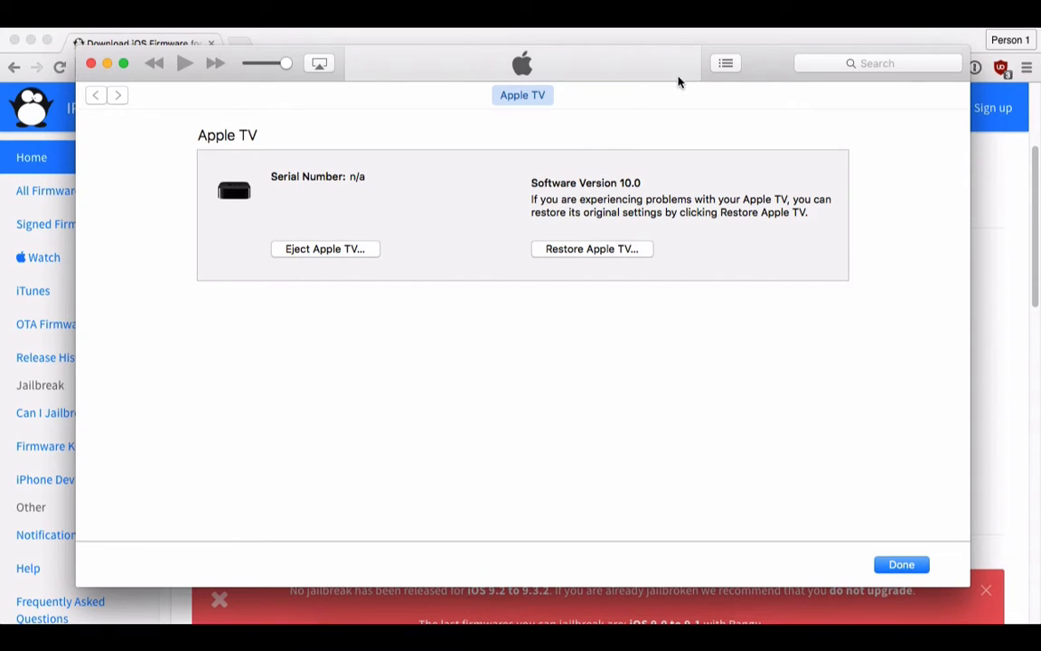
pyautogui.moveTo(655, 603)
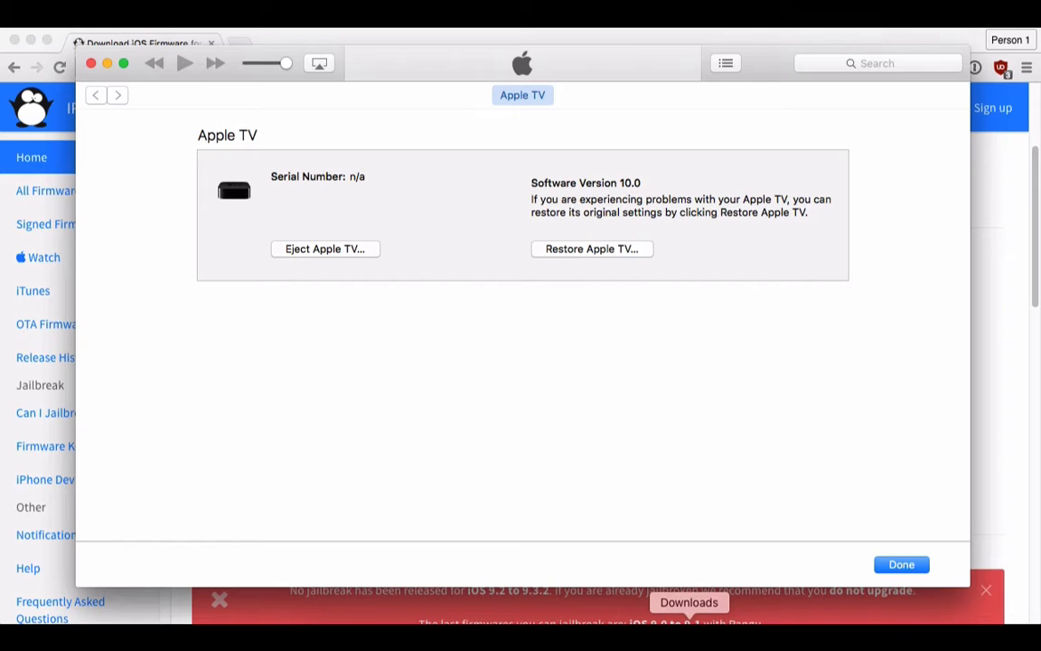
# - Open the Downloads folder holding the downloaded IPSW in Finder from the Dock
pyautogui.click(689, 600)
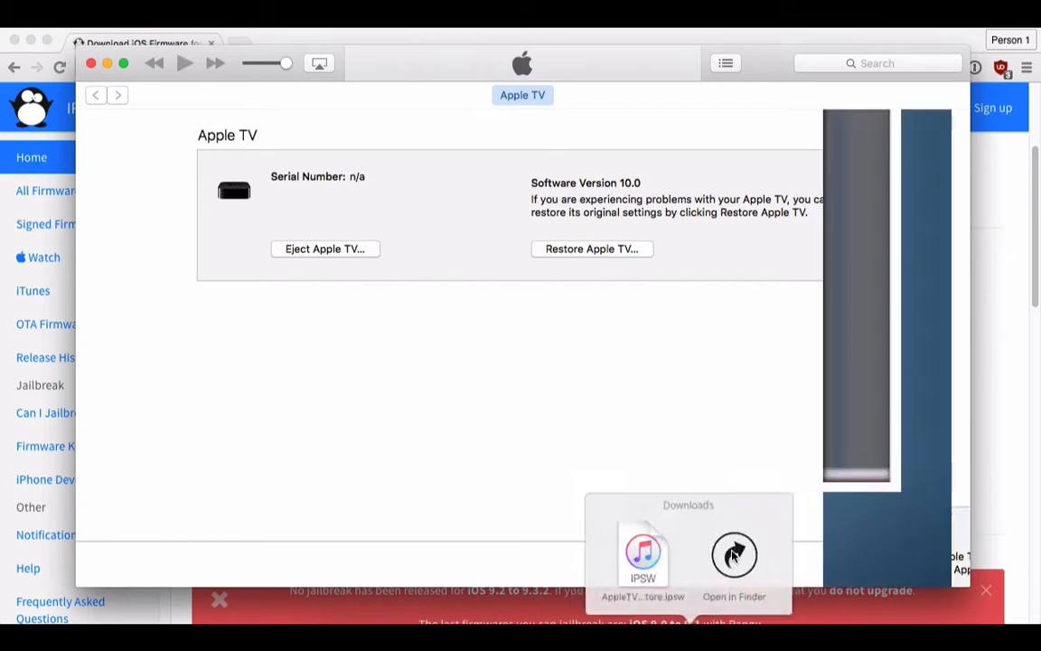
pyautogui.click(734, 555)
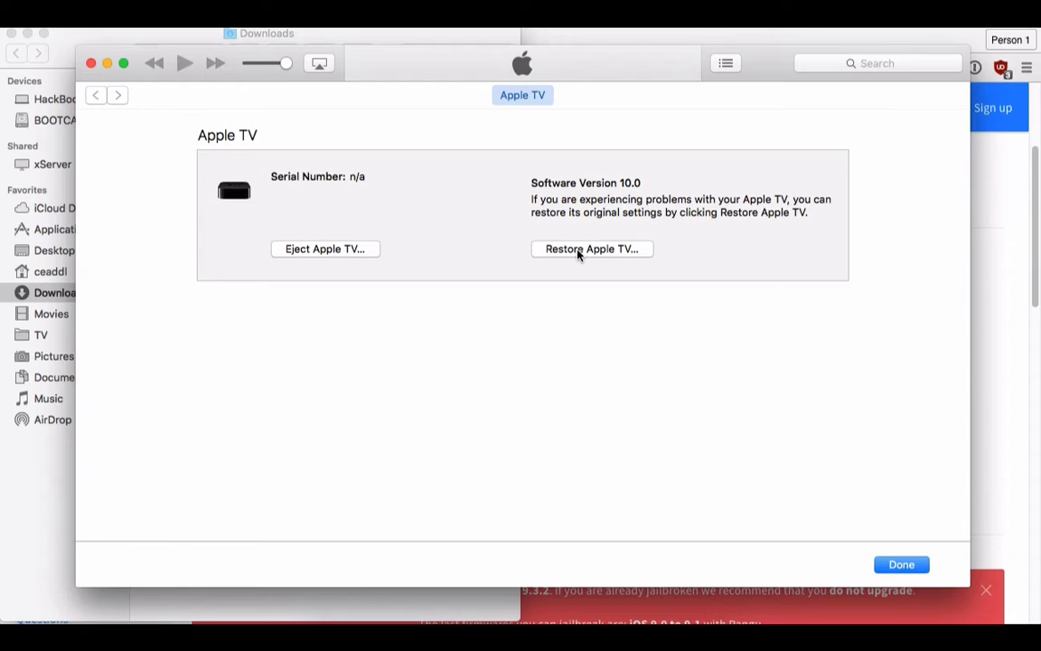
# - Option-click Restore and load AppleTV5,3_9.2.1_13Y772_Restore.ipsw from Downloads
pyautogui.click(592, 249)
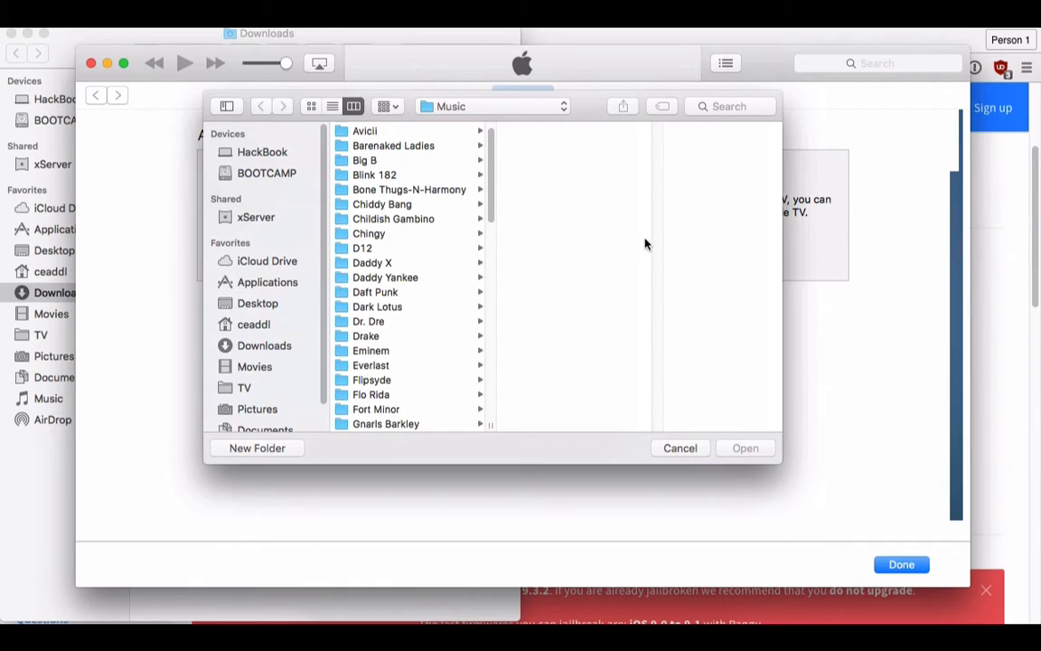
pyautogui.moveTo(365, 327)
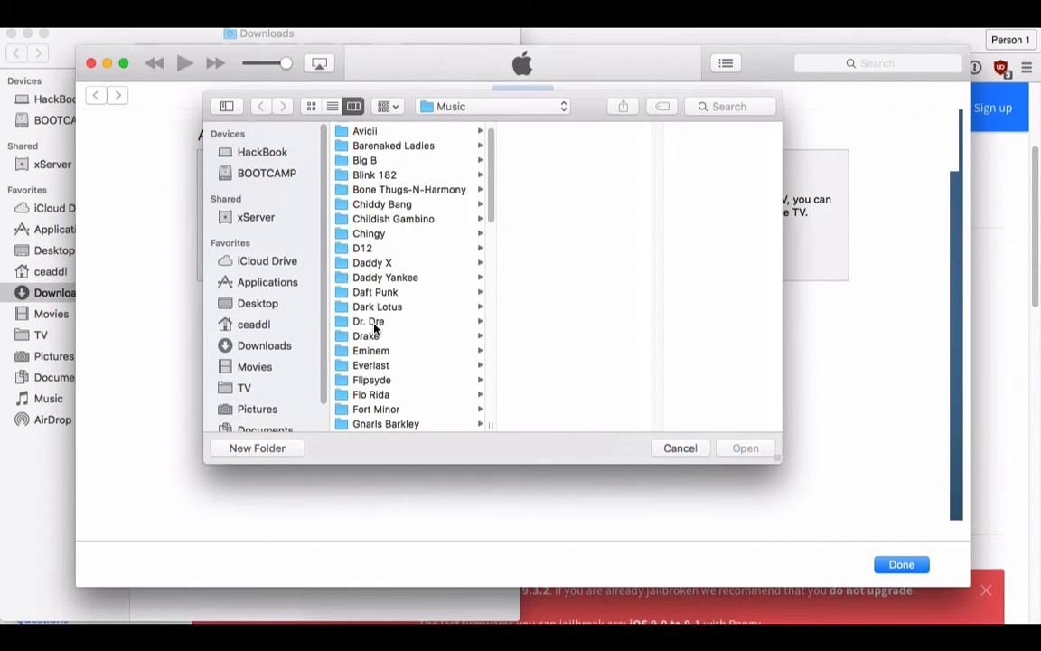
pyautogui.click(263, 345)
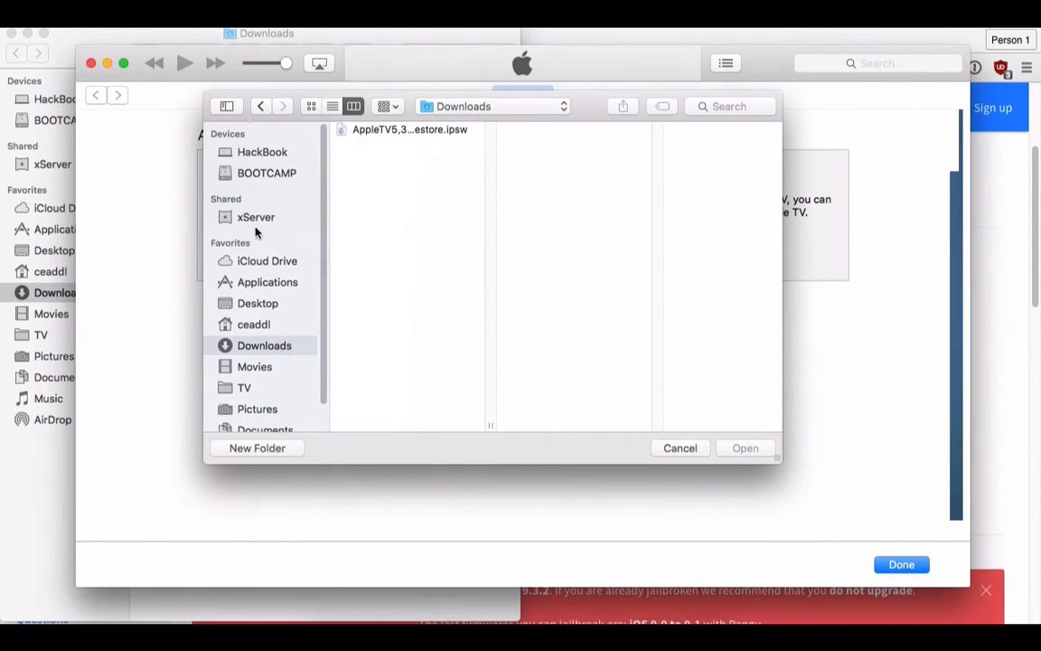
pyautogui.click(405, 129)
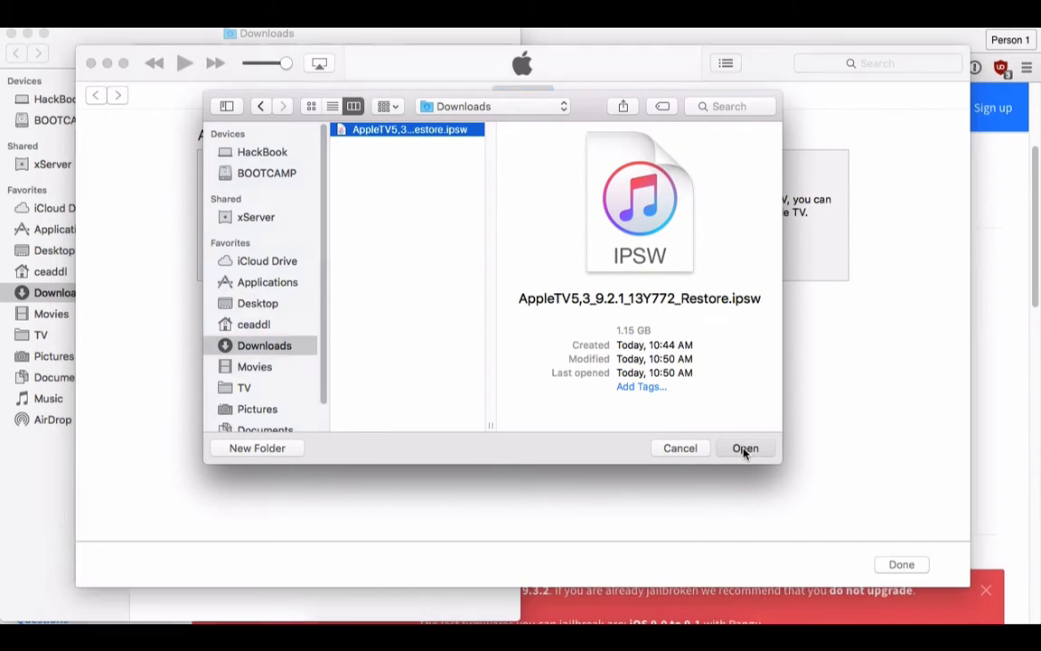
pyautogui.click(745, 448)
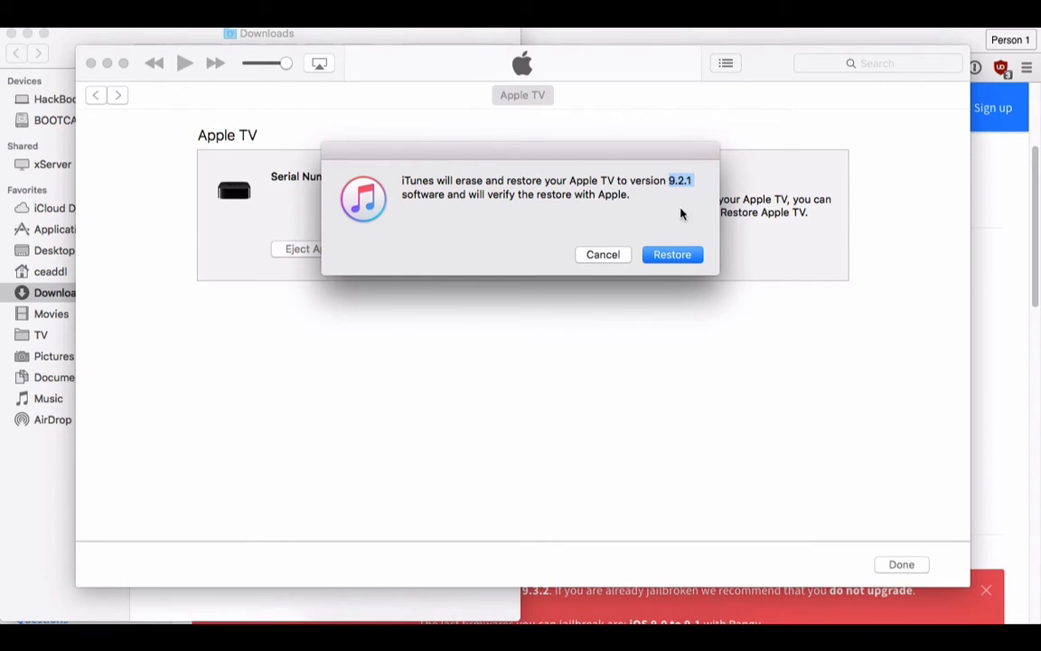
# - Confirm erasing the Apple TV and restoring it to version 9.2.1
pyautogui.click(671, 254)
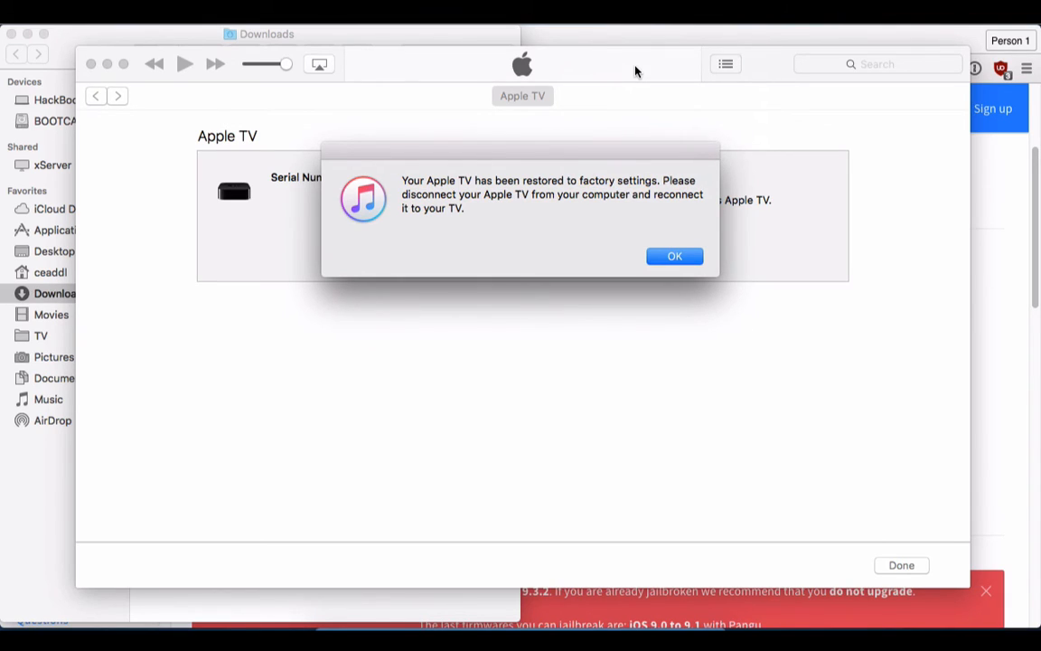
pyautogui.moveTo(674, 256)
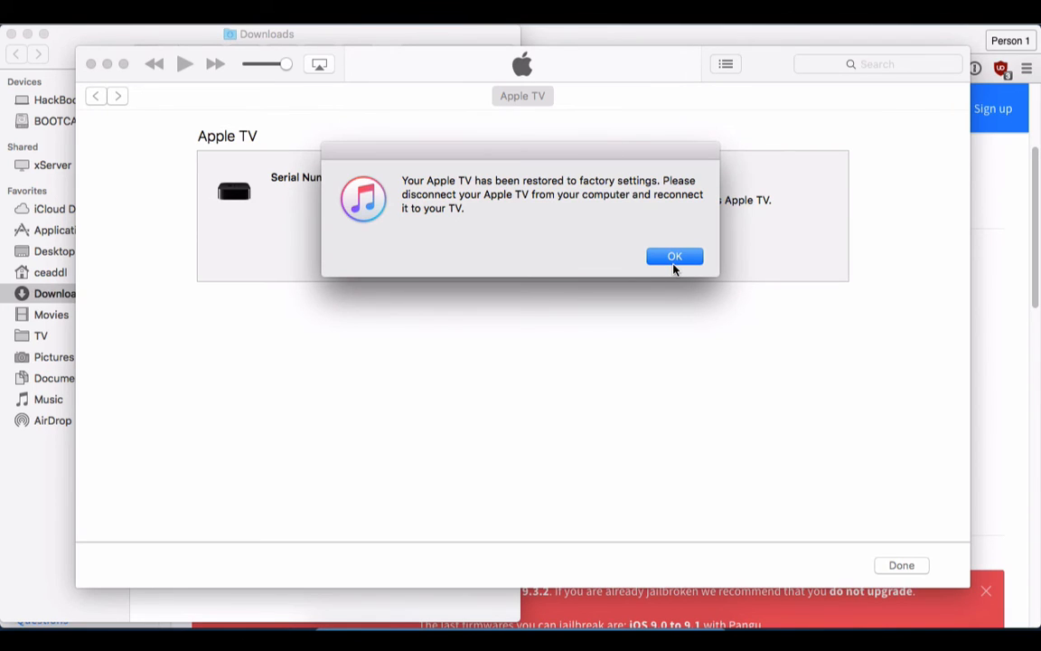
# - Dismiss the factory-settings message to reveal Software Version 9.2.1
pyautogui.click(674, 255)
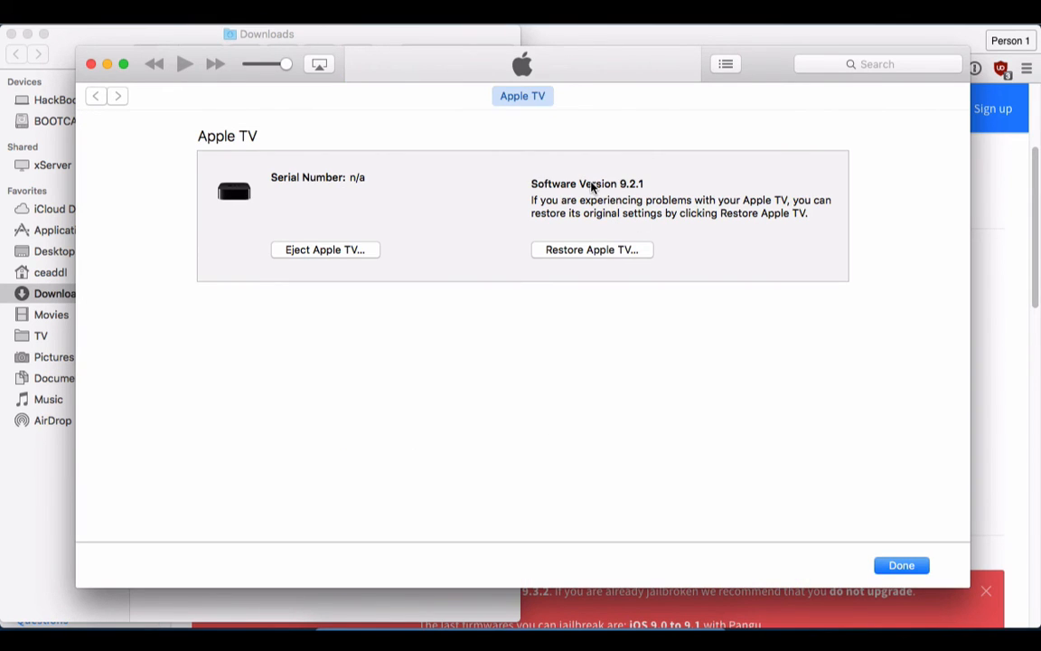
pyautogui.moveTo(533, 196)
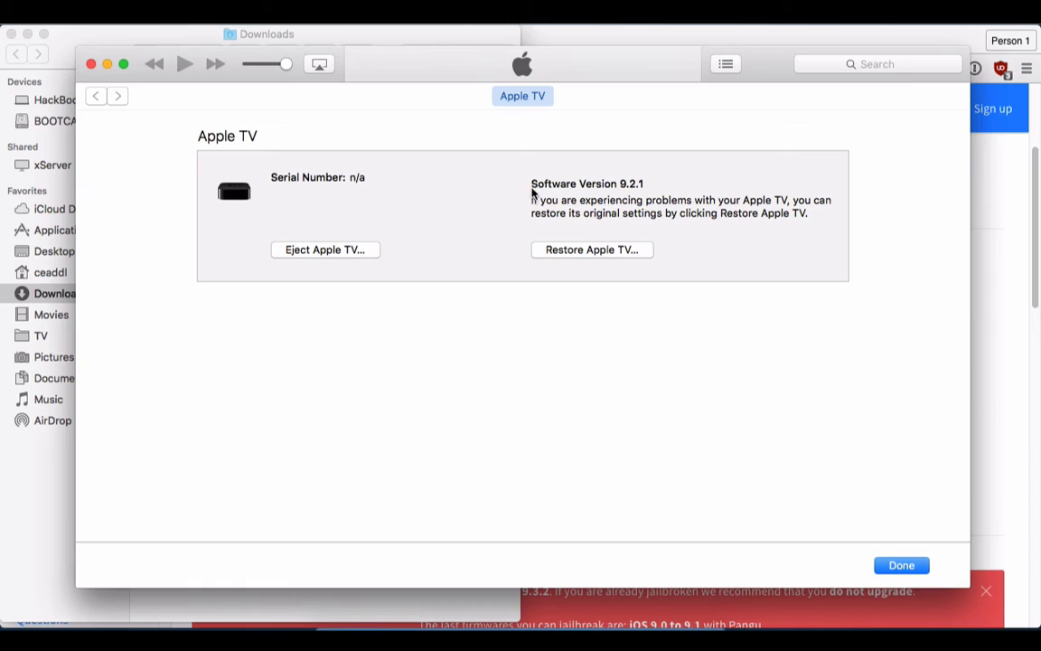
pyautogui.moveTo(667, 181)
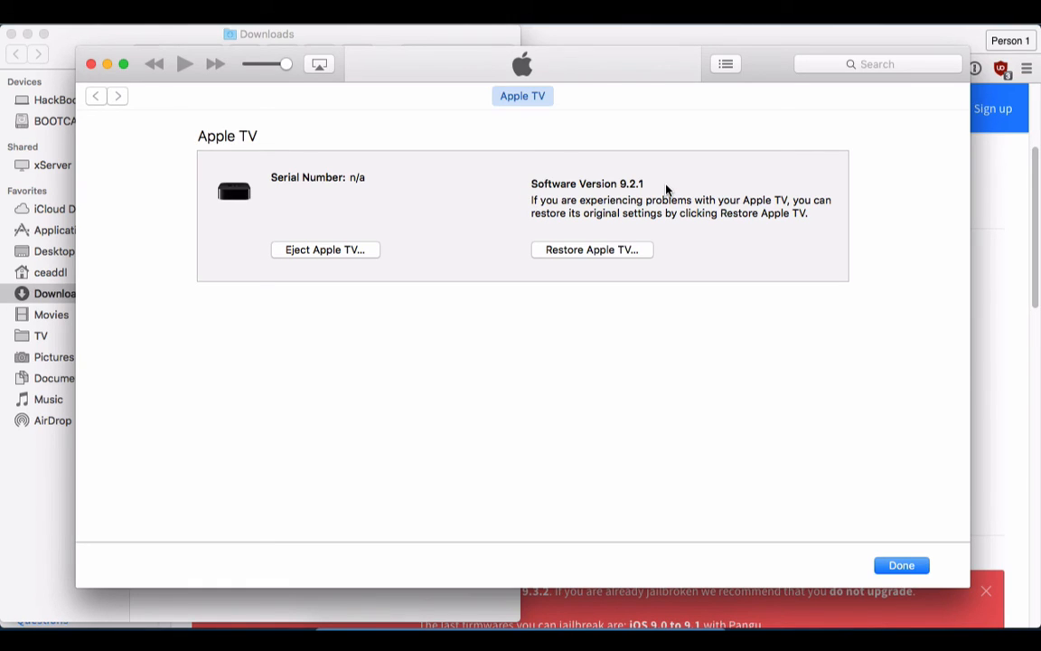